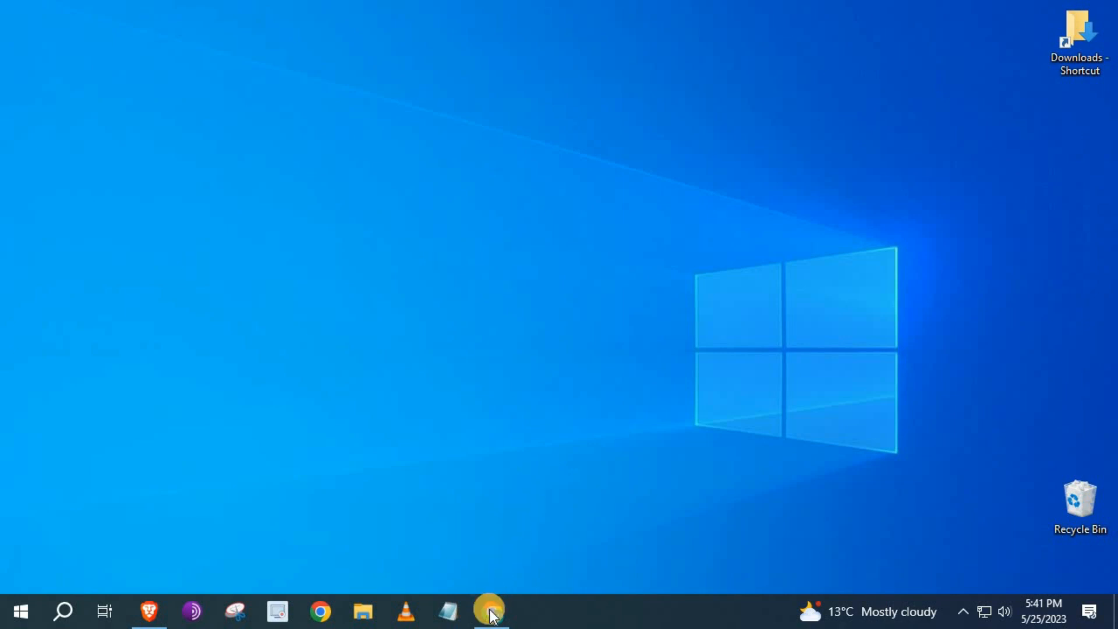
# - Launch Chrome and open Google Drive from the Google apps grid
pyautogui.click(490, 612)
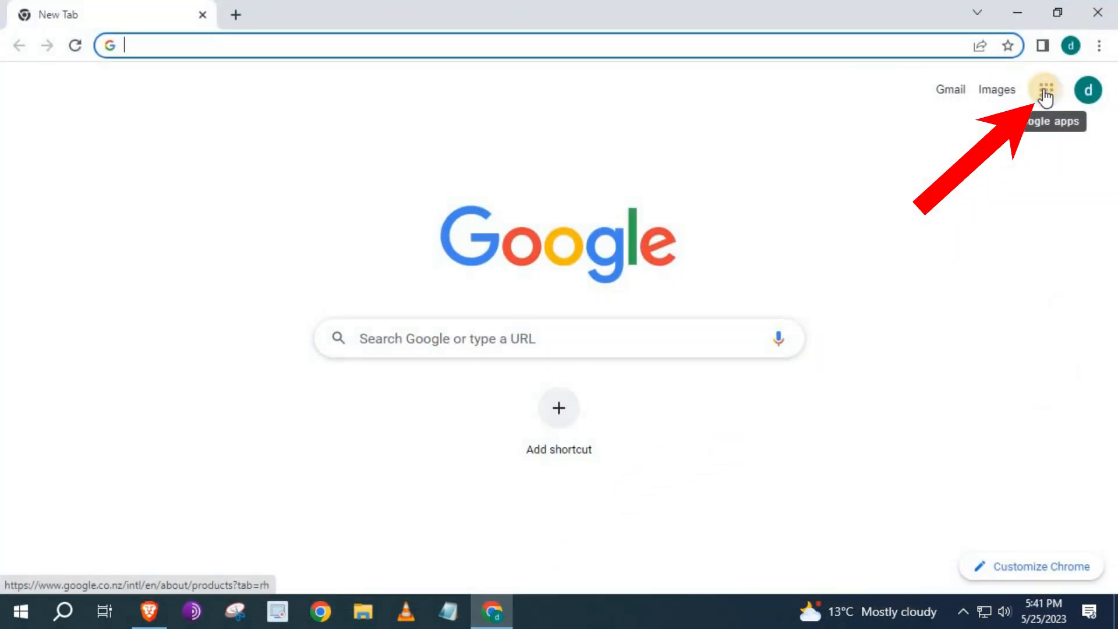
pyautogui.click(1045, 90)
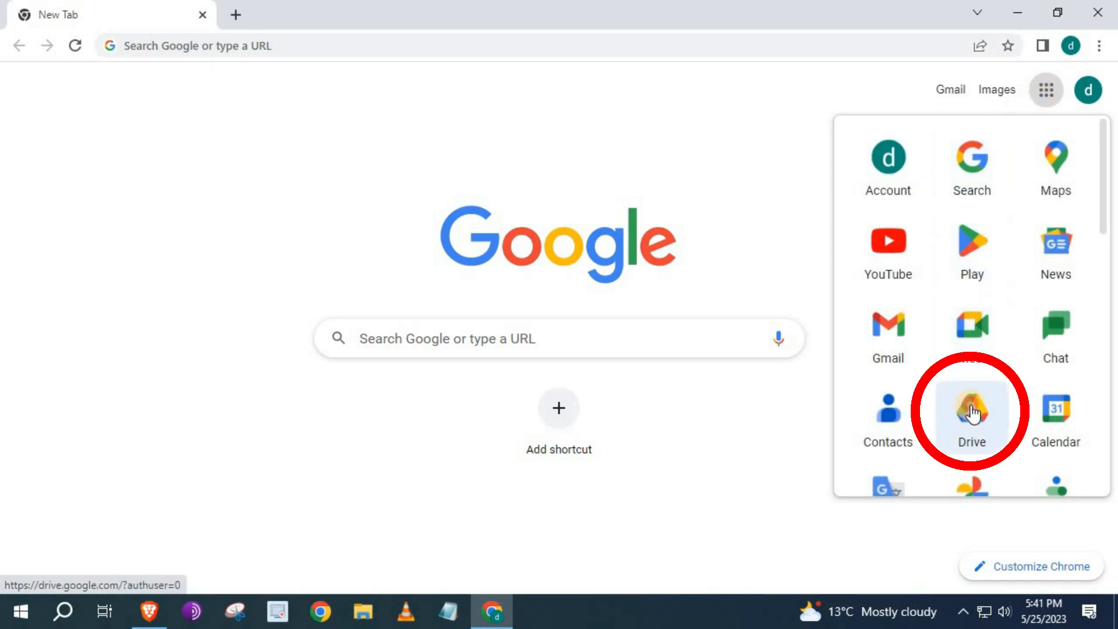
pyautogui.click(971, 409)
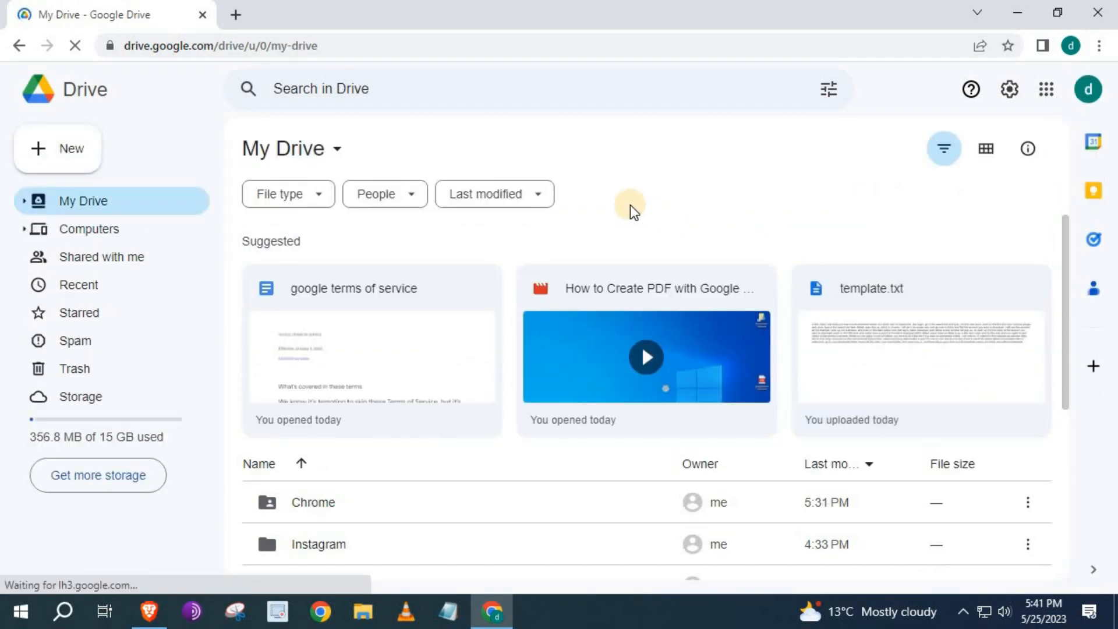
# - Open the Share dialog for the 'google terms of service' document from its More actions menu
pyautogui.scroll(-3)
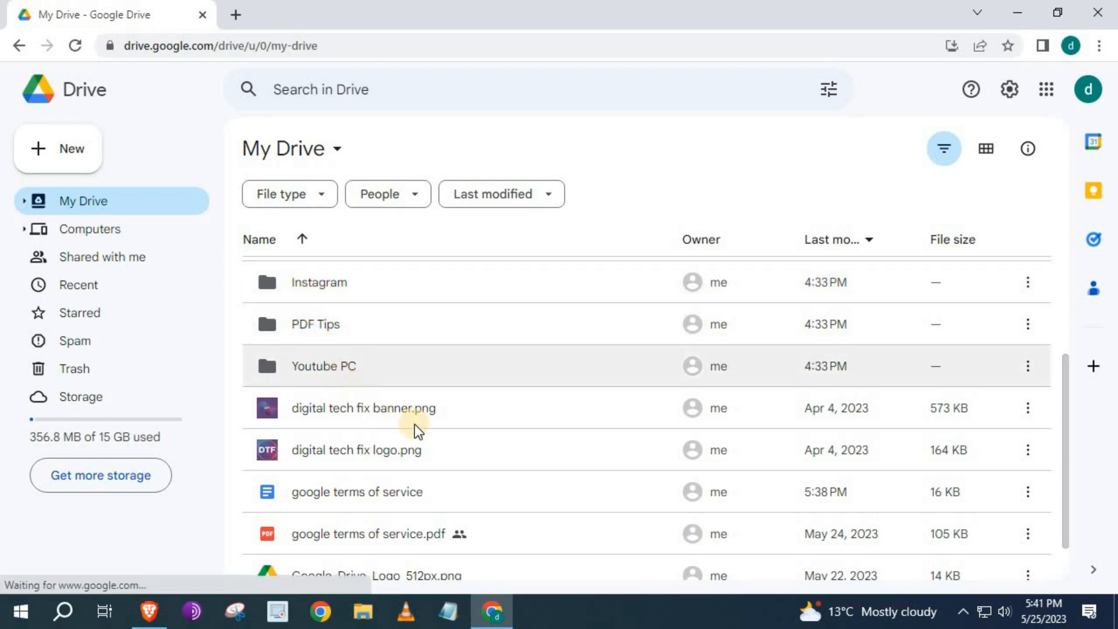
pyautogui.scroll(-3)
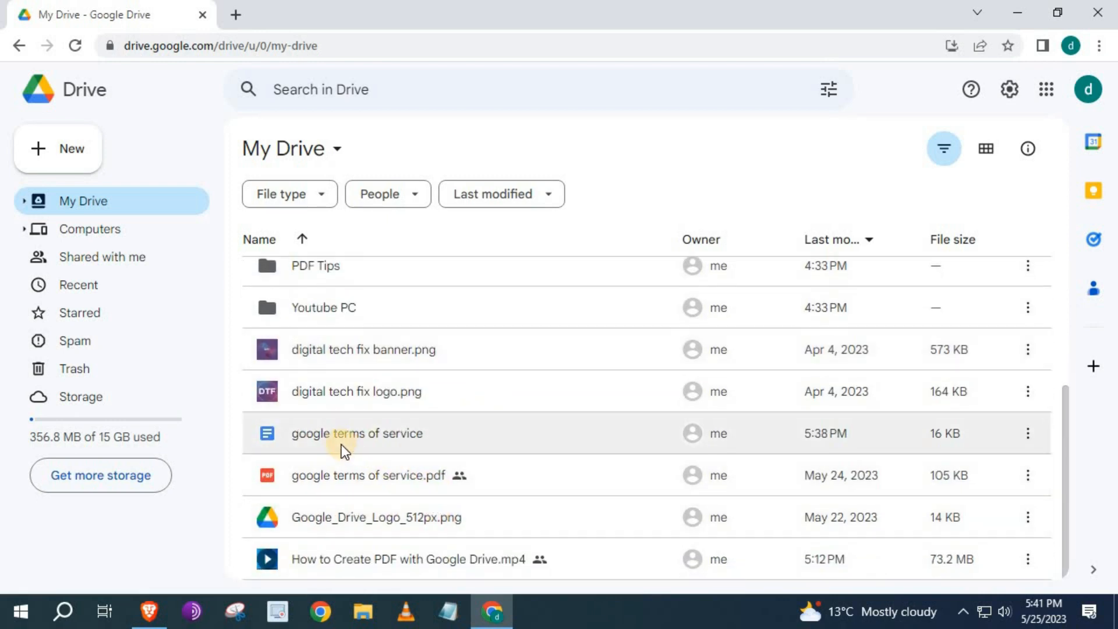
pyautogui.moveTo(391, 437)
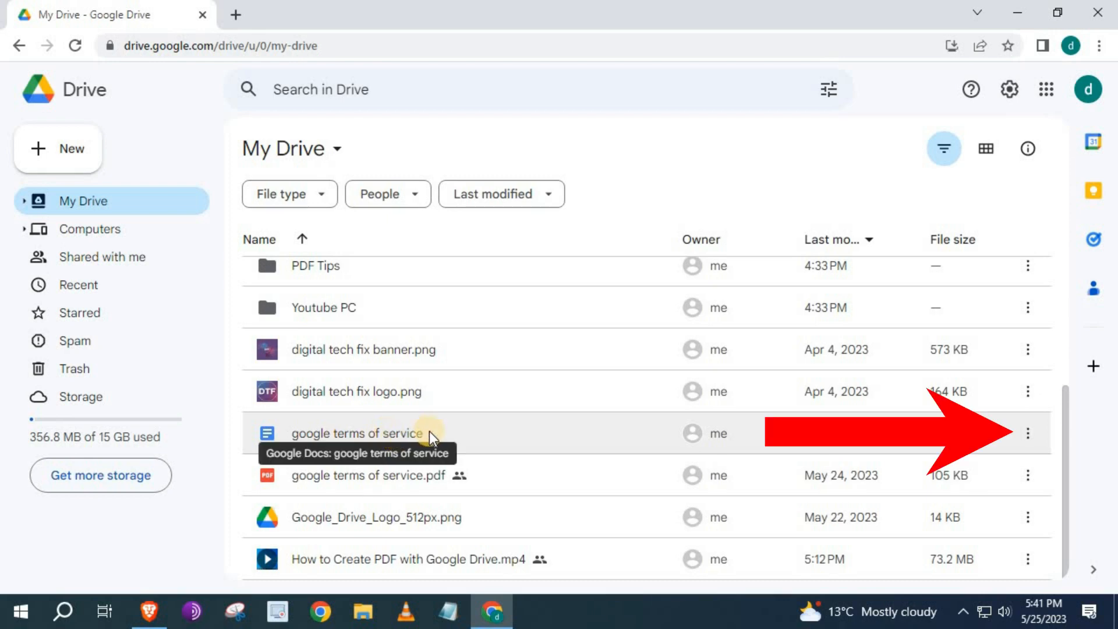
pyautogui.moveTo(1031, 433)
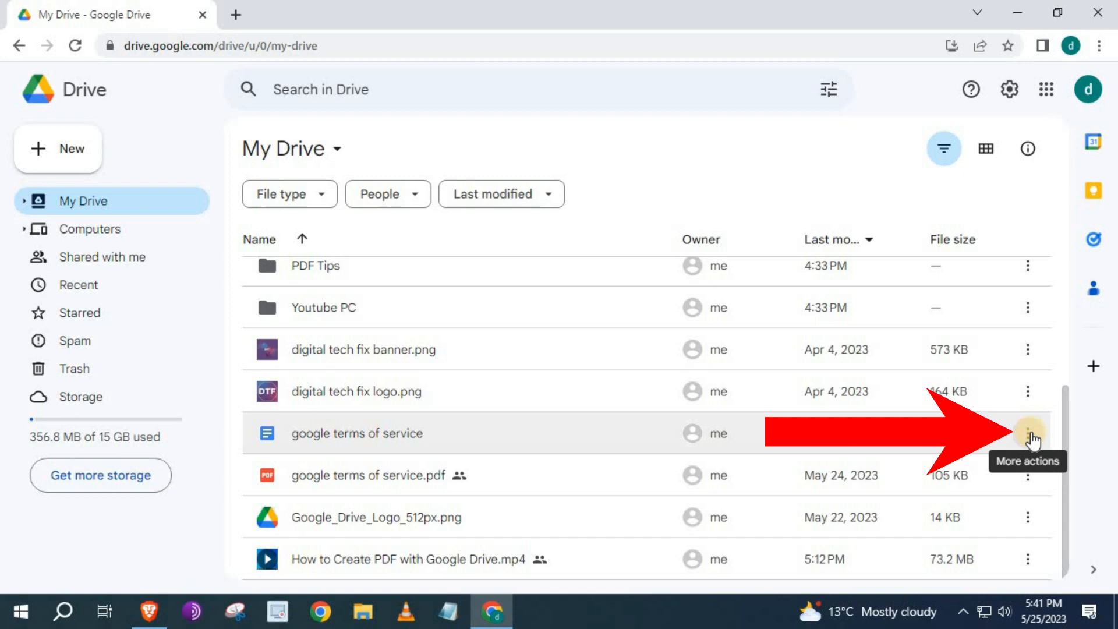
pyautogui.click(1031, 433)
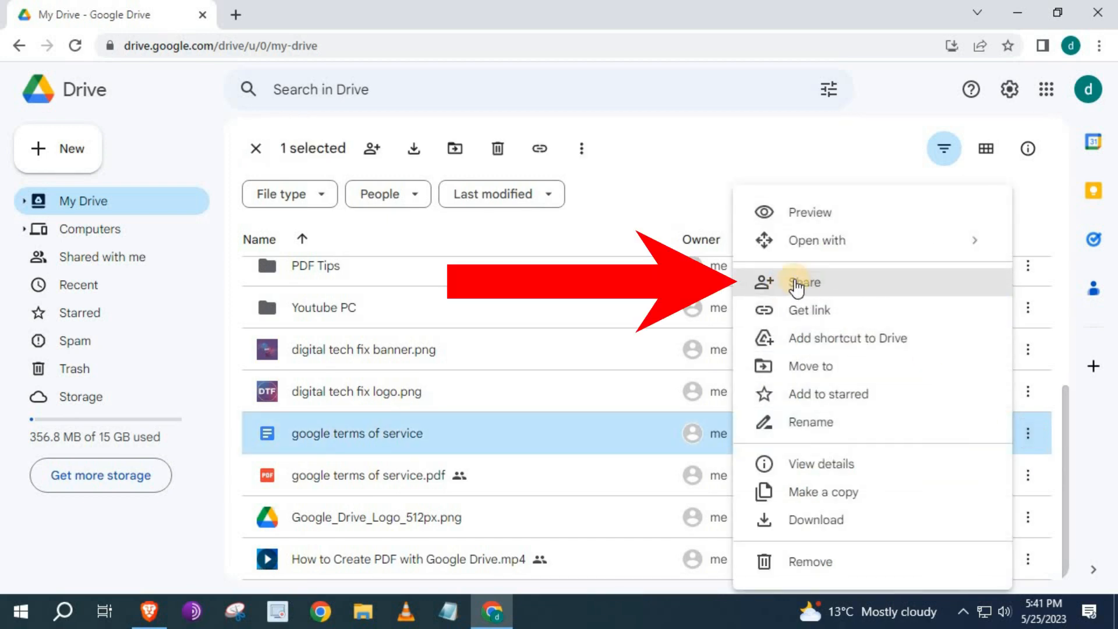
pyautogui.click(805, 282)
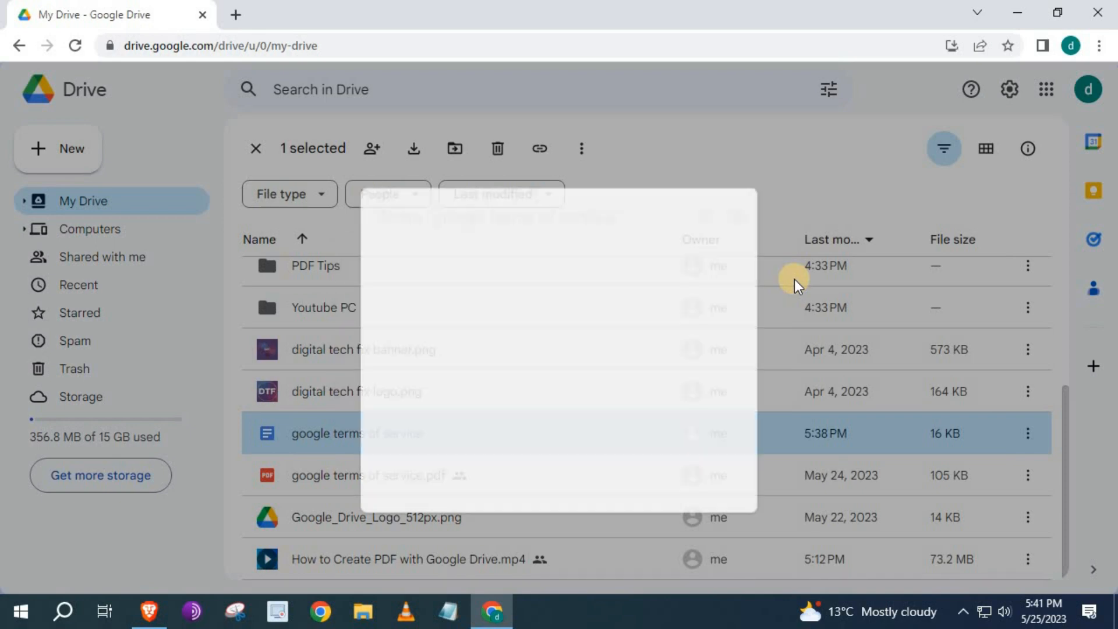
# - Set General access to 'Anyone with the link' and copy the document's shareable link
pyautogui.click(540, 148)
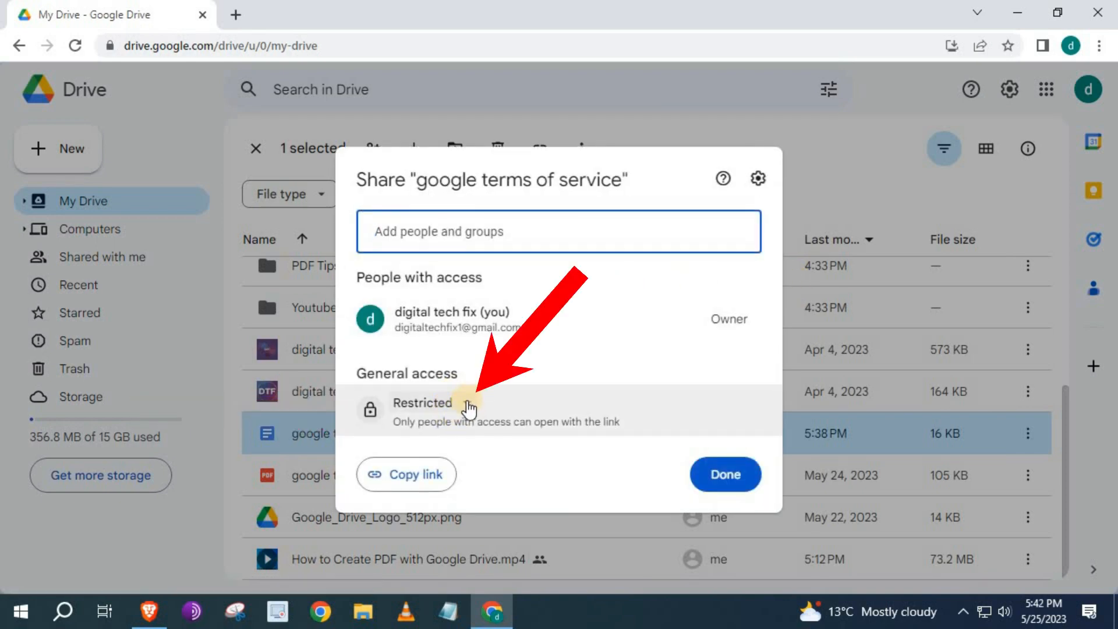
pyautogui.click(431, 408)
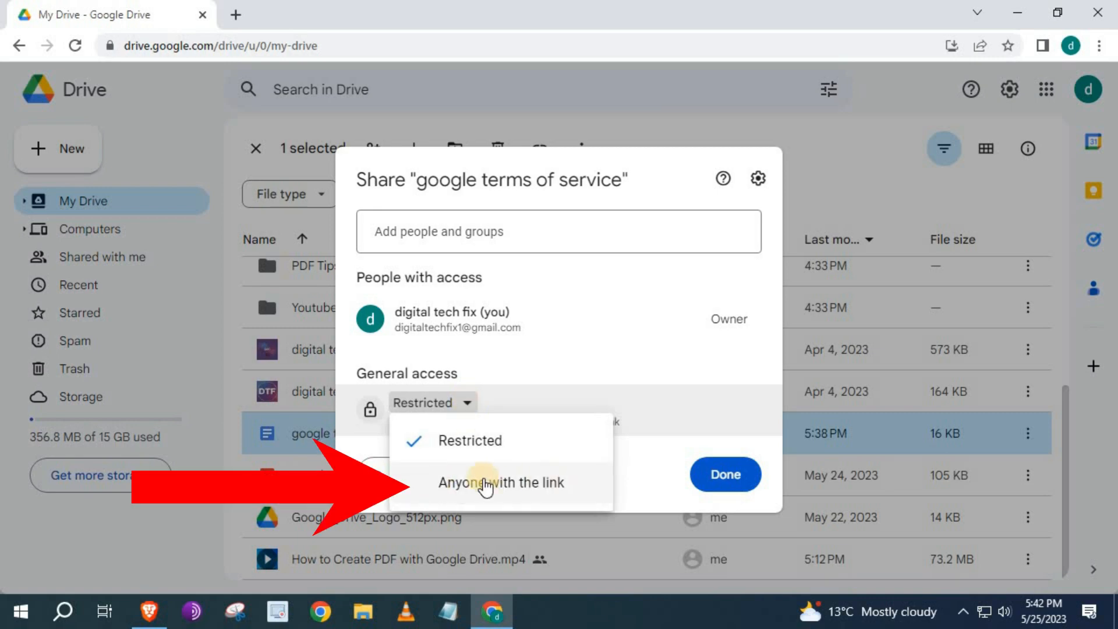
pyautogui.click(501, 483)
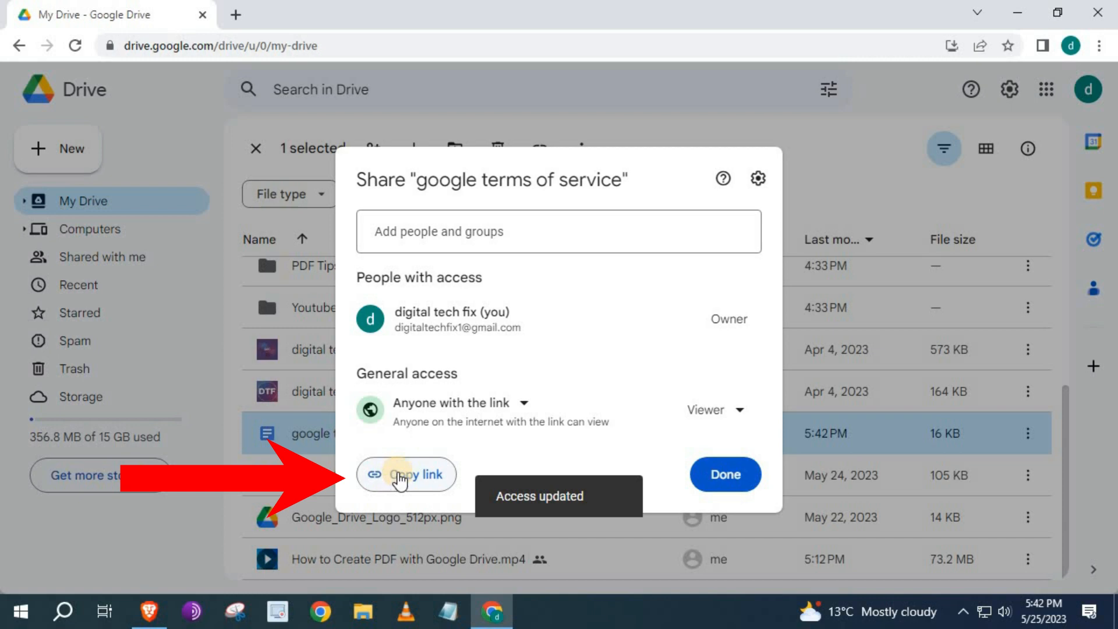
pyautogui.click(405, 474)
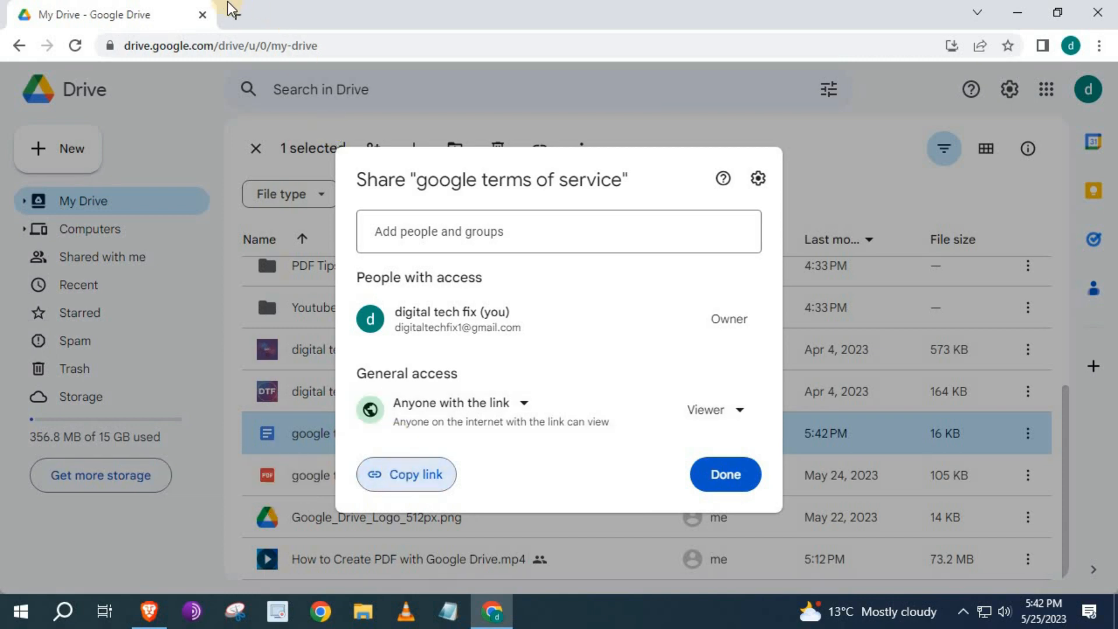
# - Open Gmail in a new tab and start composing a new email
pyautogui.click(444, 14)
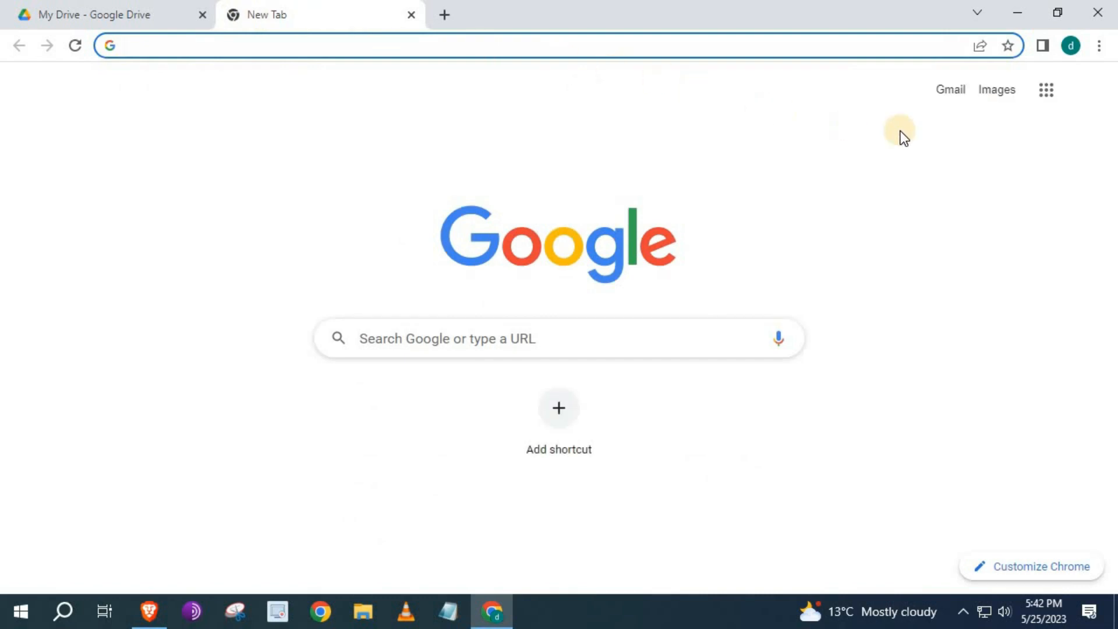
pyautogui.click(950, 90)
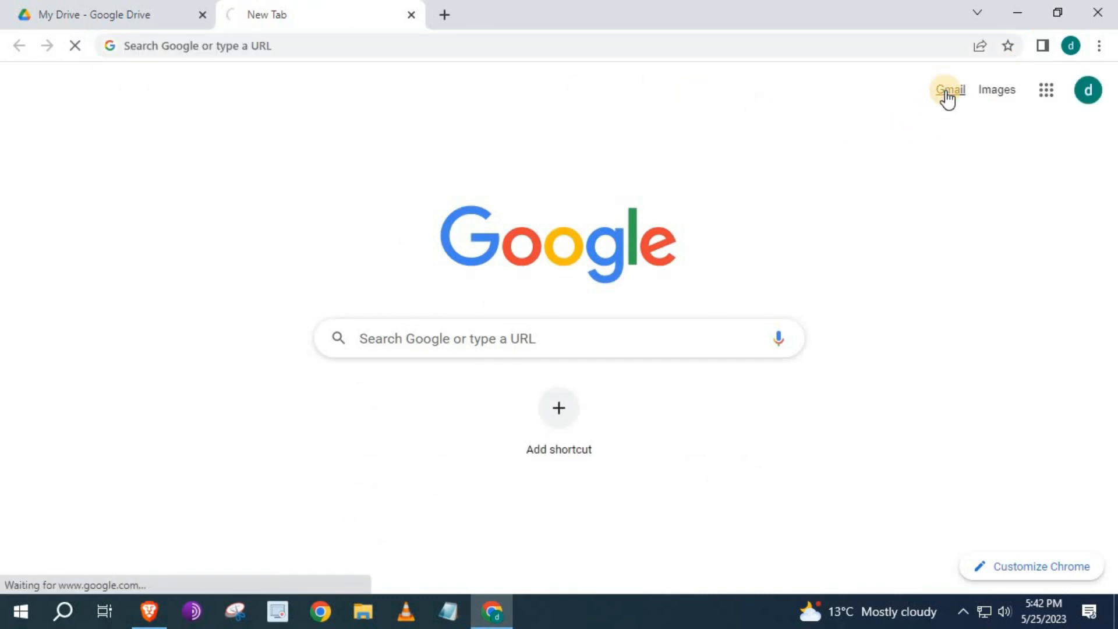
pyautogui.click(948, 90)
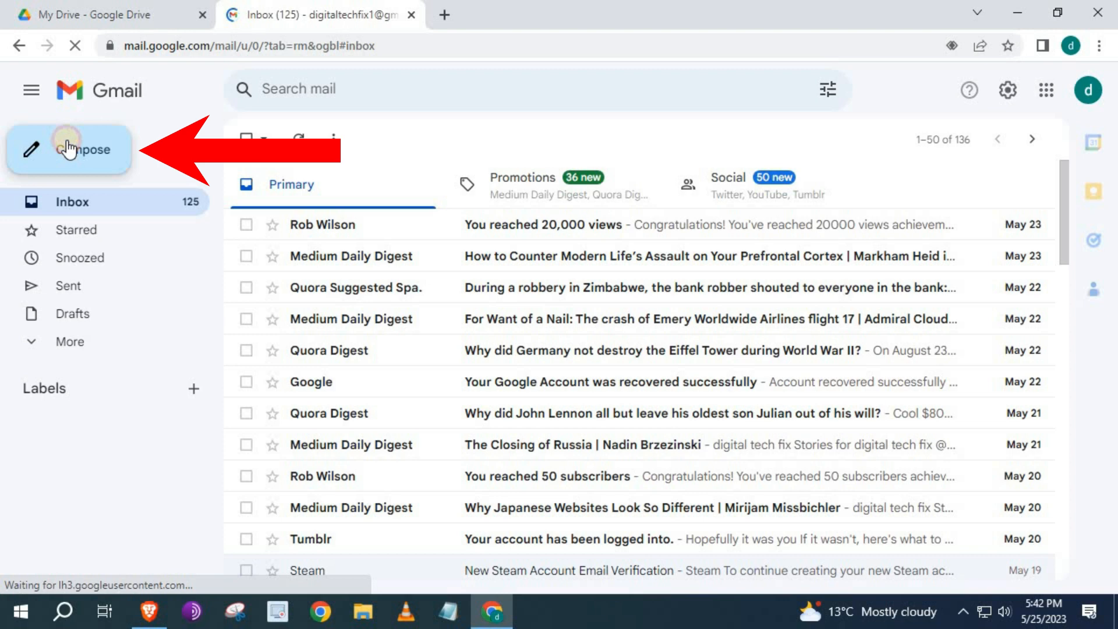
pyautogui.click(84, 151)
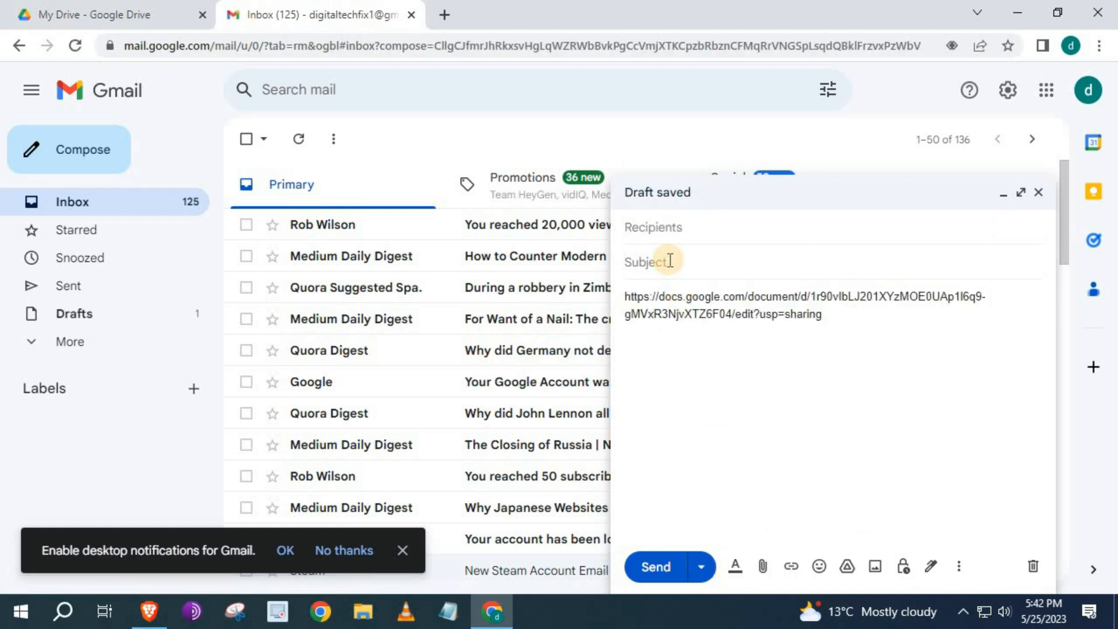
# - Enter the subject 'google drive link' for the email holding the document link
pyautogui.write('google drive')
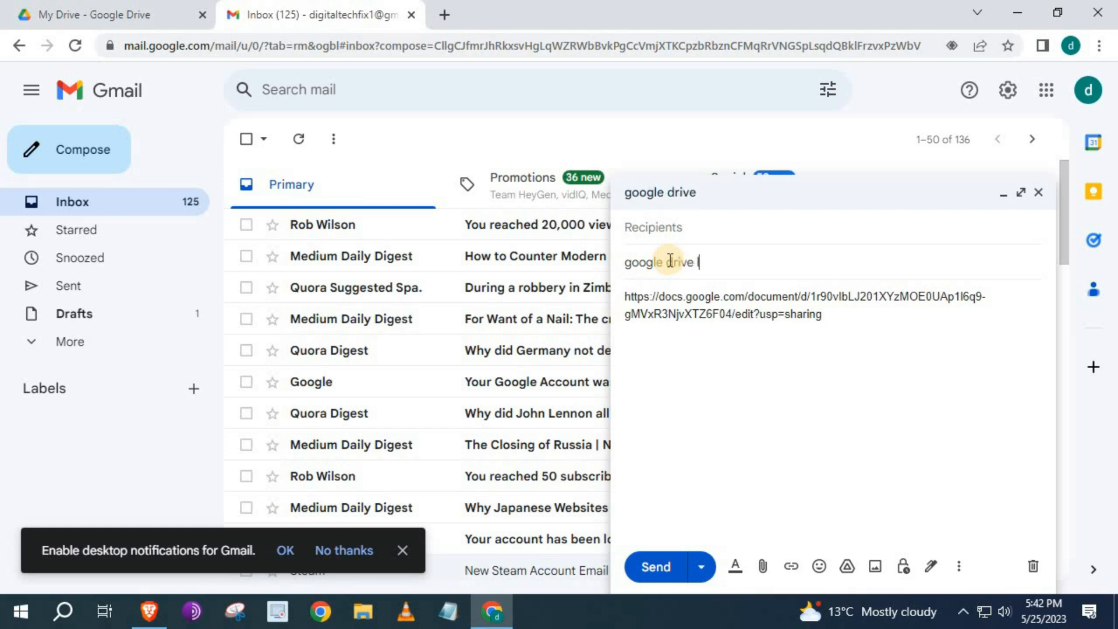
pyautogui.write('link')
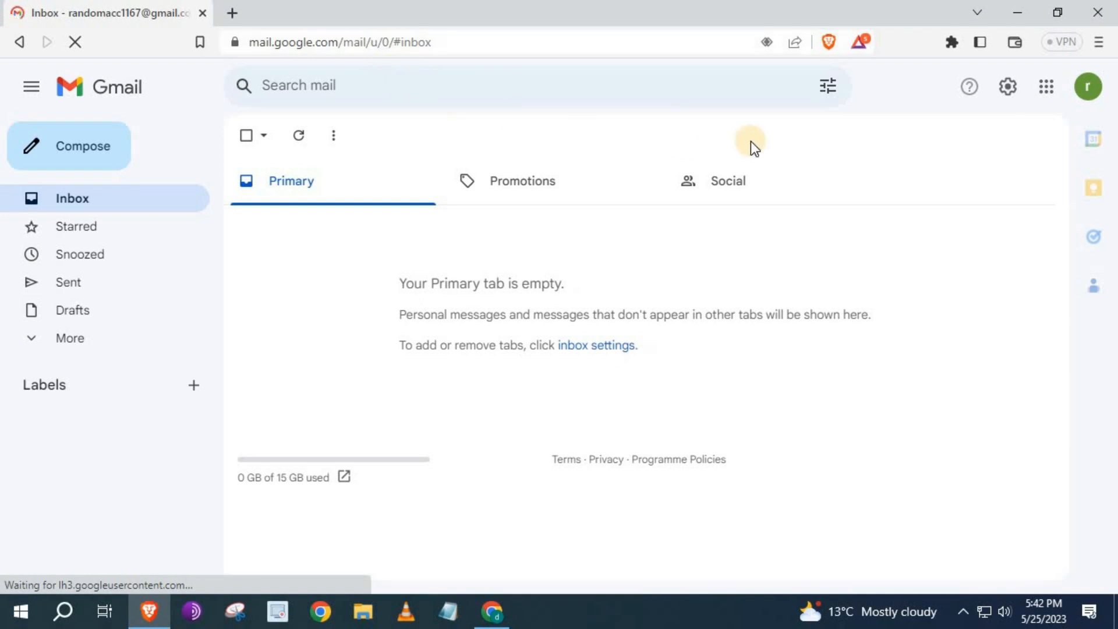
# - Copy the signed-in account's email address from the profile avatar panel
pyautogui.click(1088, 86)
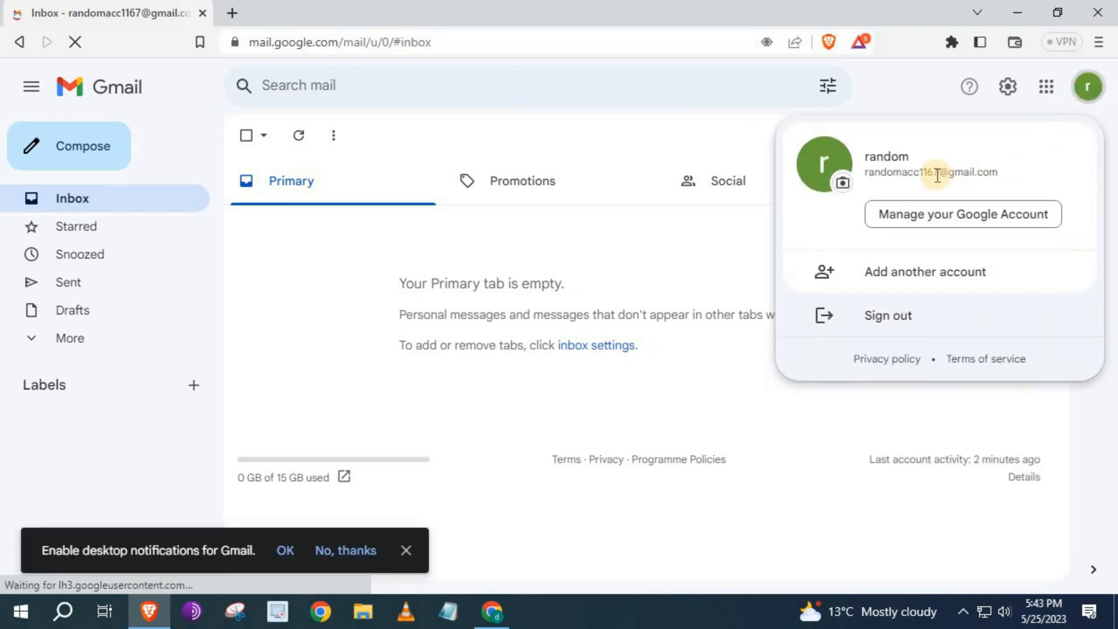
pyautogui.moveTo(875, 195)
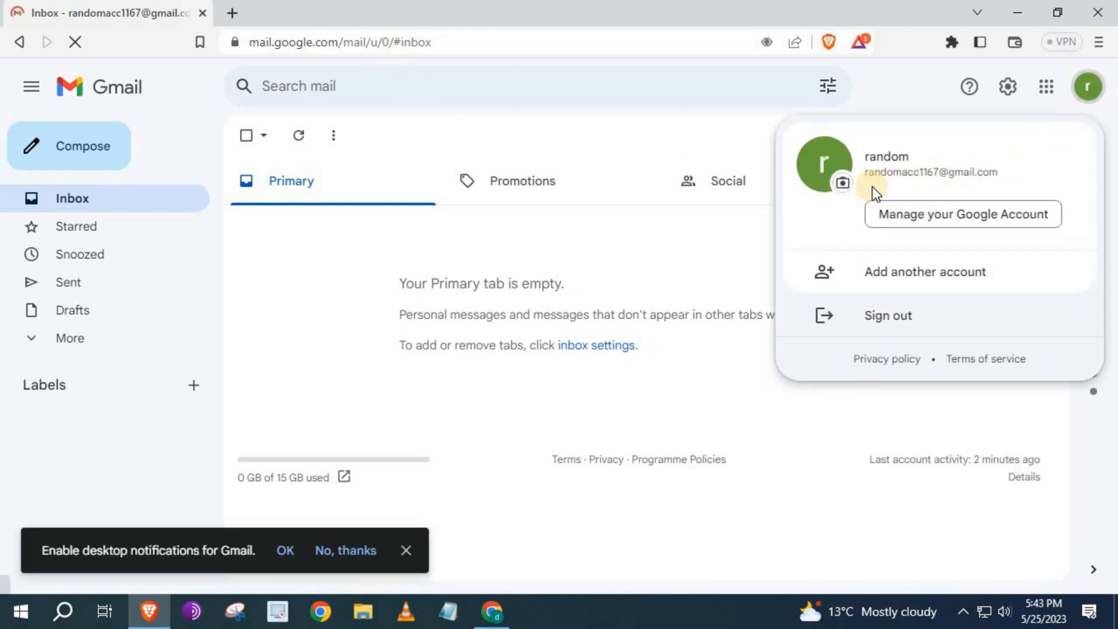
pyautogui.doubleClick(930, 173)
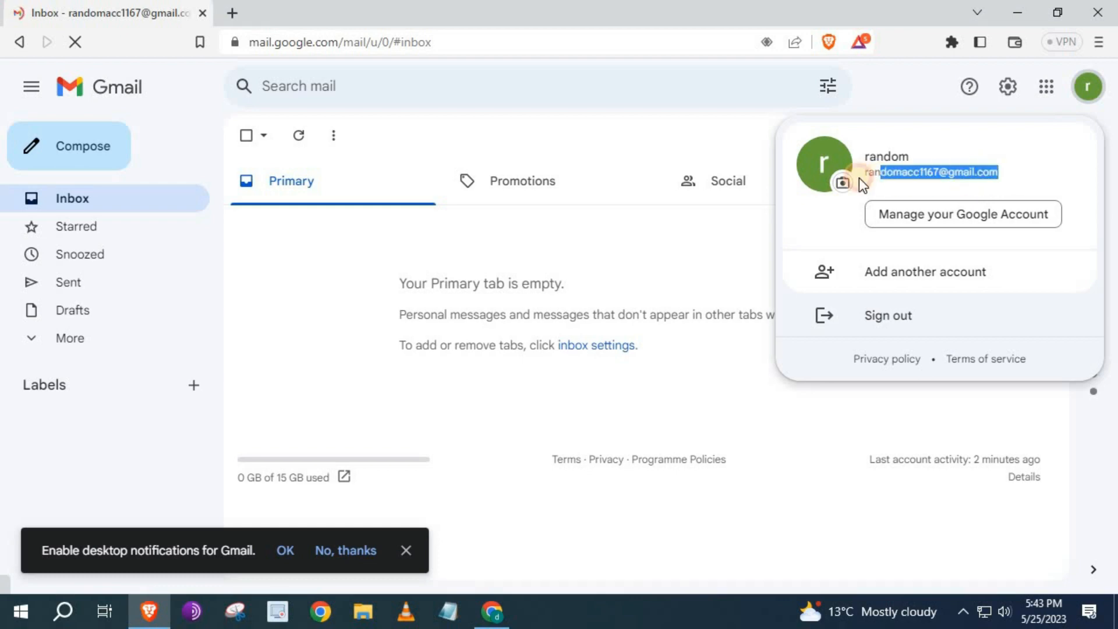
pyautogui.rightClick(937, 172)
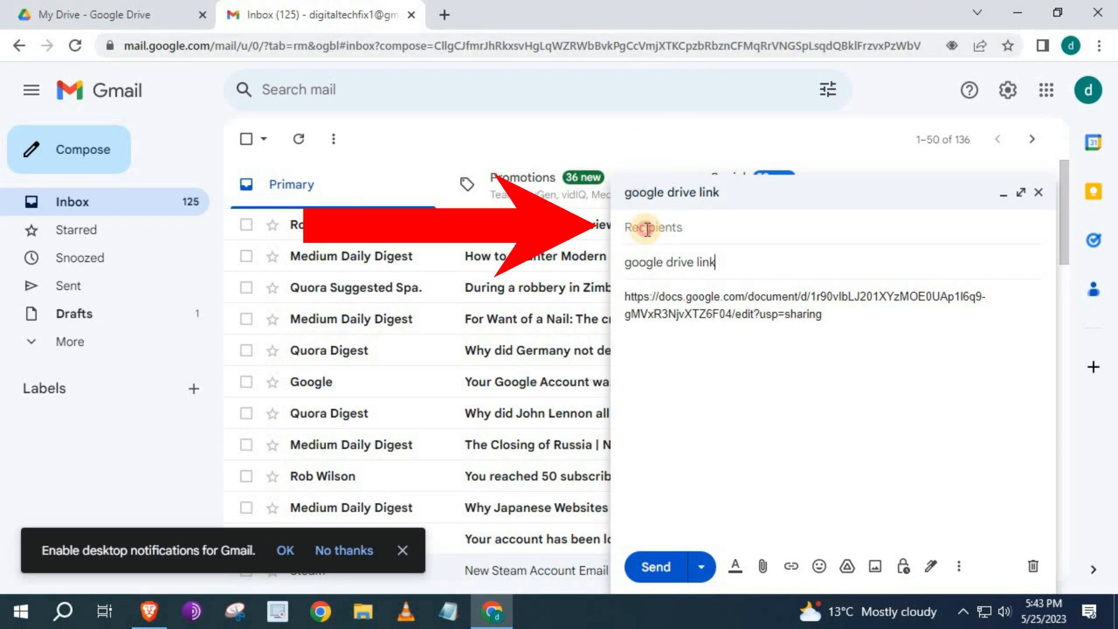
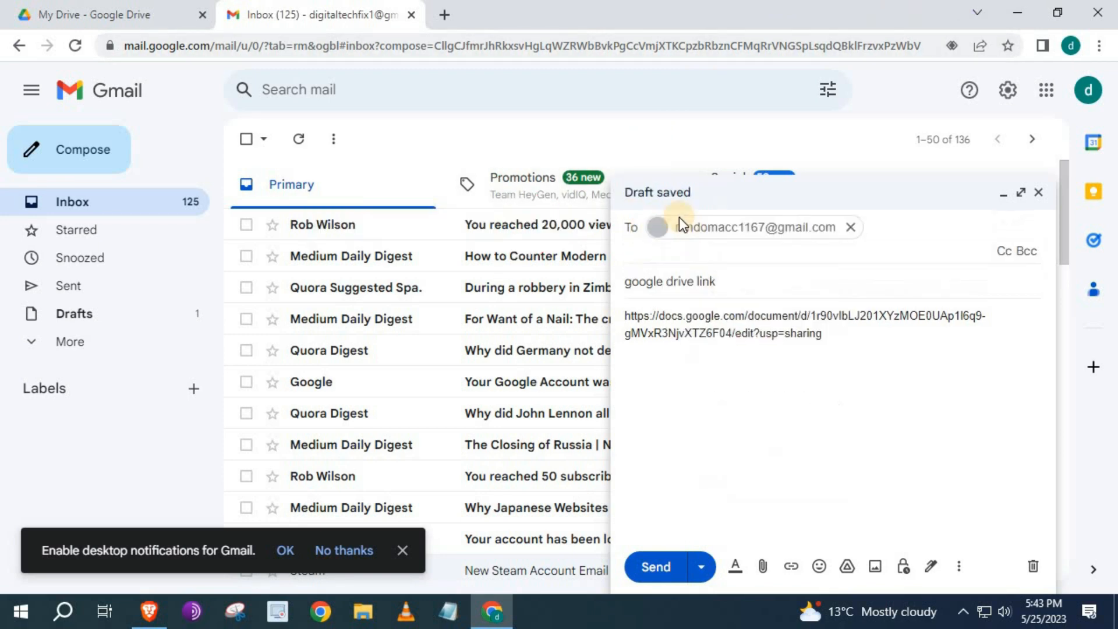
pyautogui.click(655, 567)
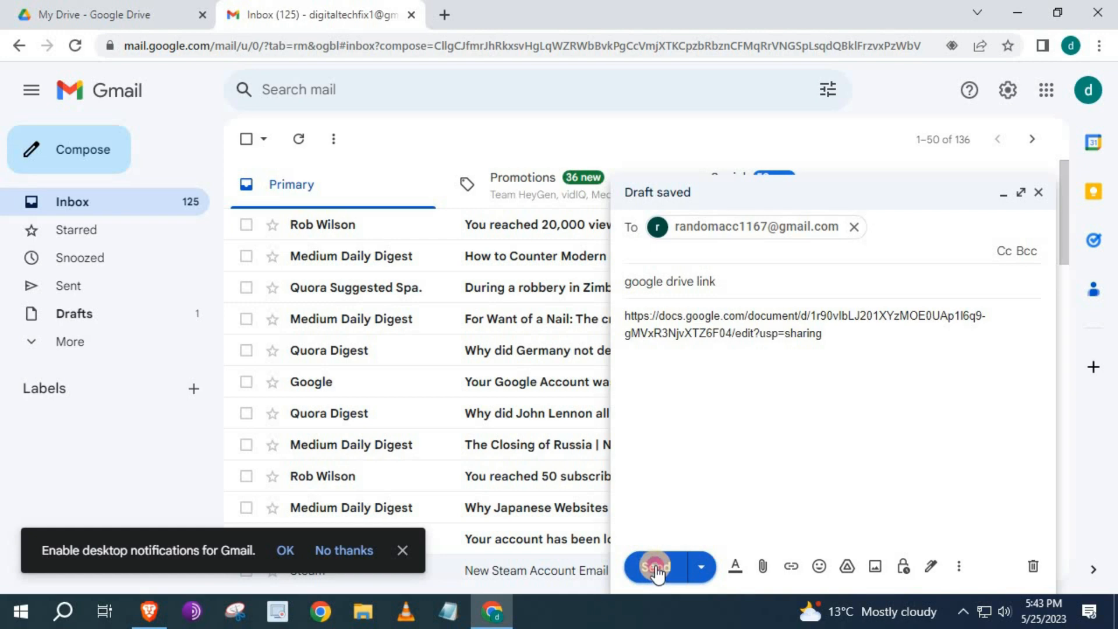
pyautogui.click(657, 566)
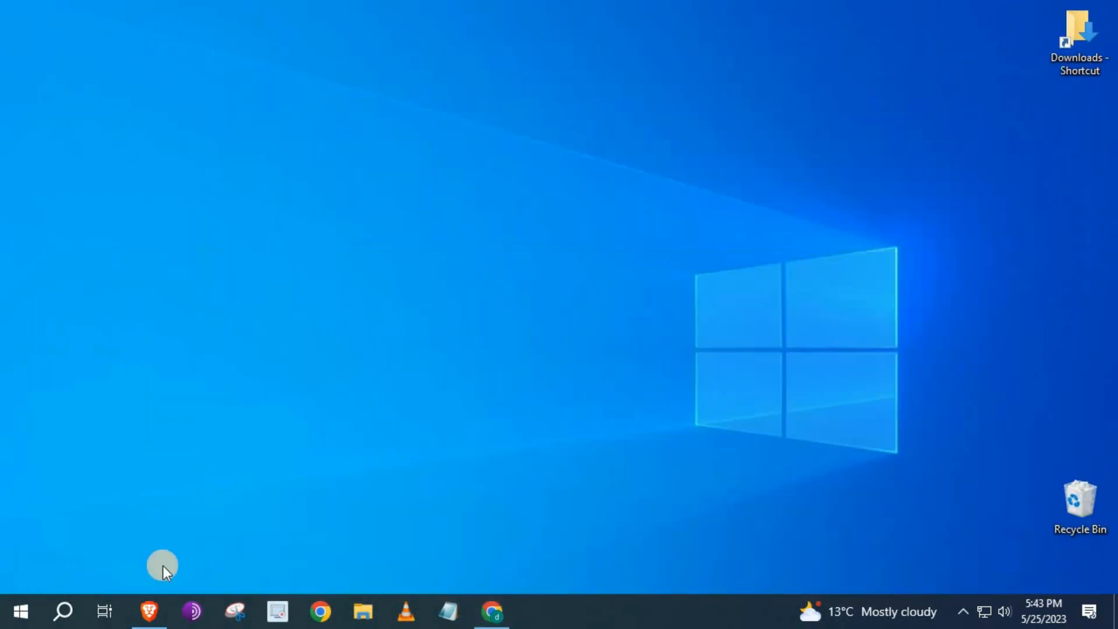
# - Switch to the recipient's inbox and open the 'google drive link' email
pyautogui.click(148, 612)
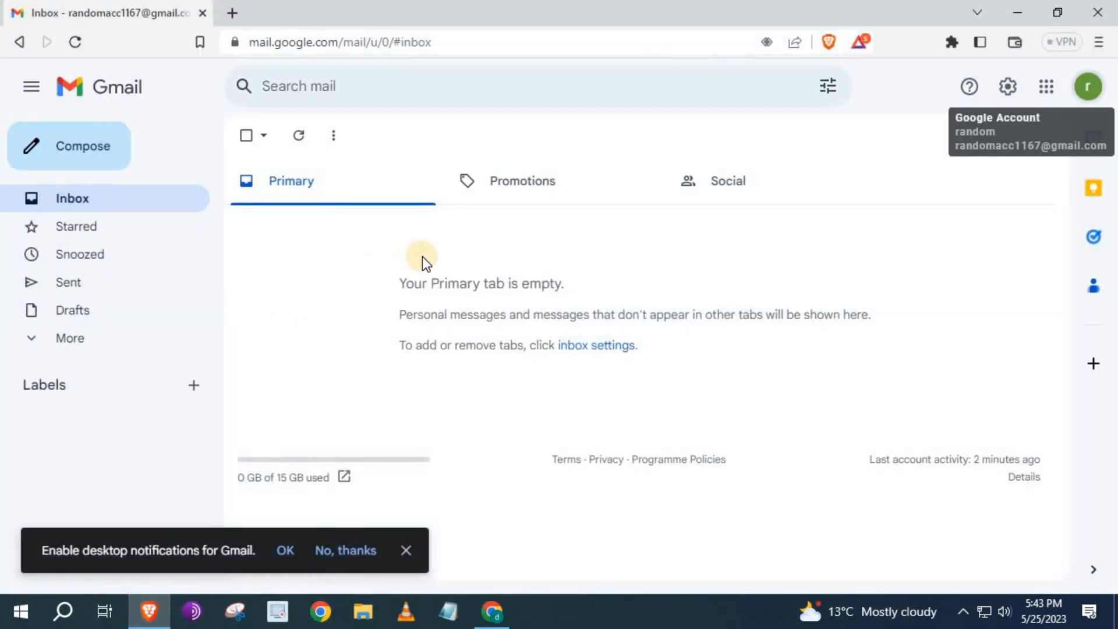
pyautogui.moveTo(359, 280)
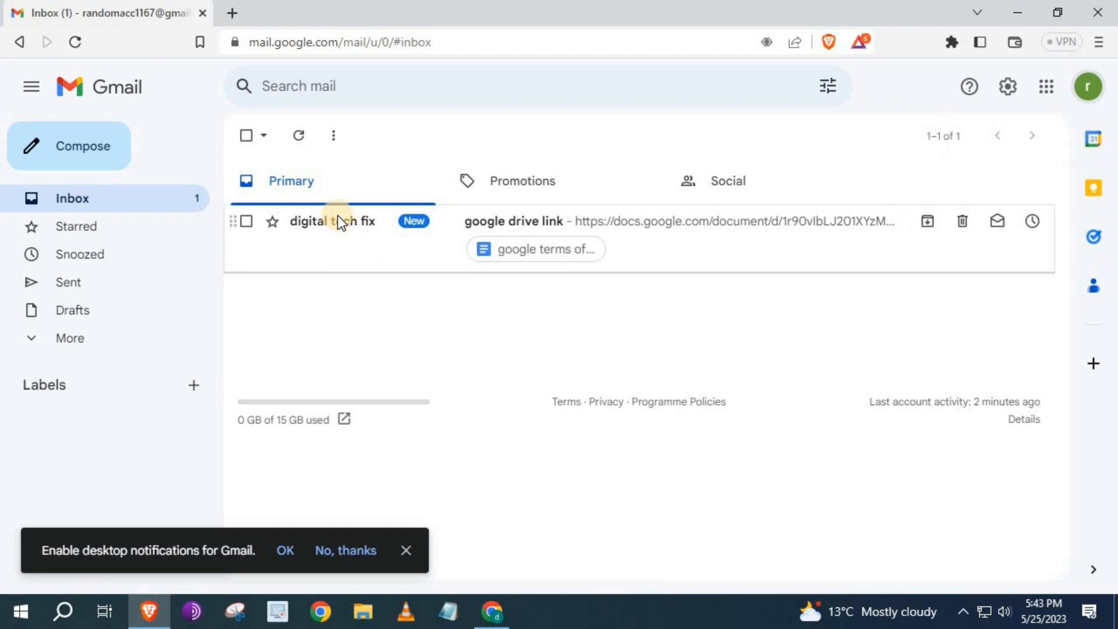
pyautogui.click(332, 222)
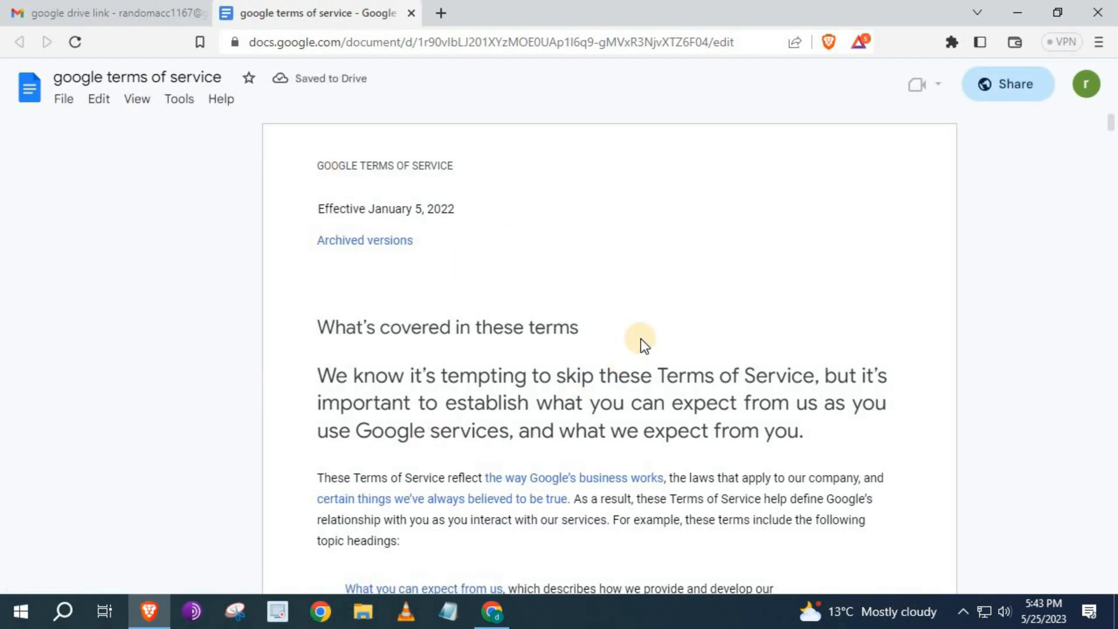
# - Verify the viewing account, then download the document as Microsoft Word (.docx)
pyautogui.click(1087, 84)
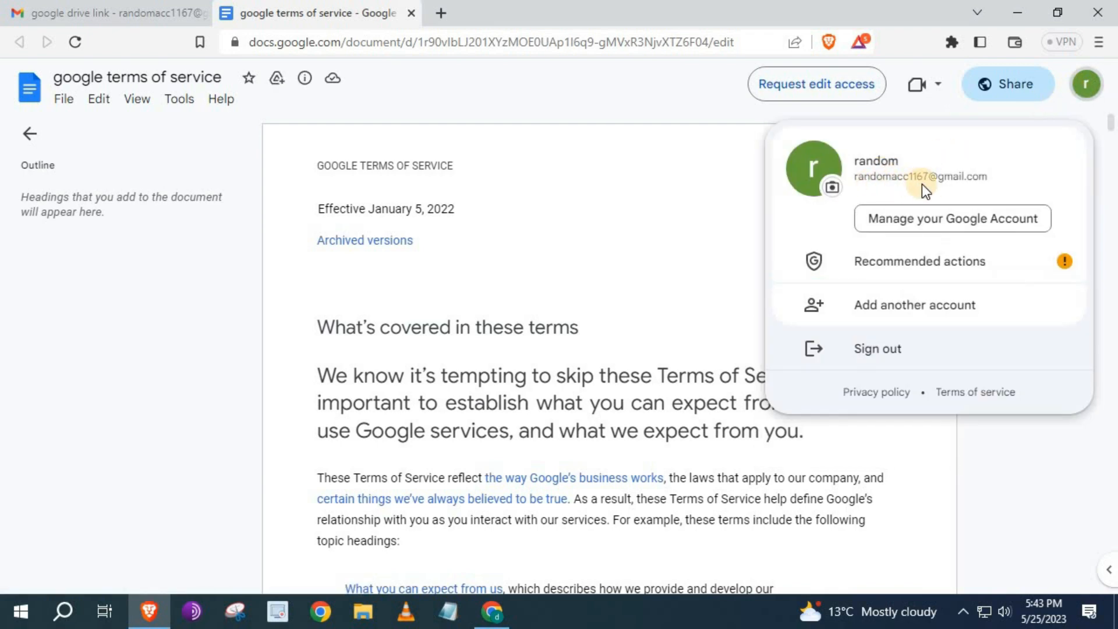
pyautogui.moveTo(294, 181)
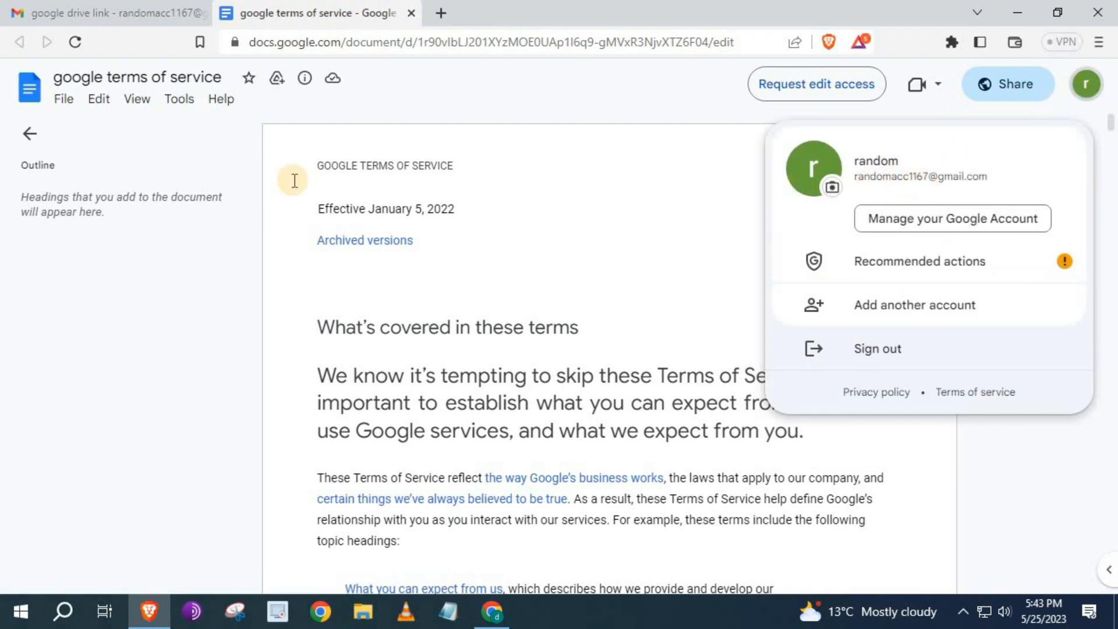
pyautogui.click(63, 99)
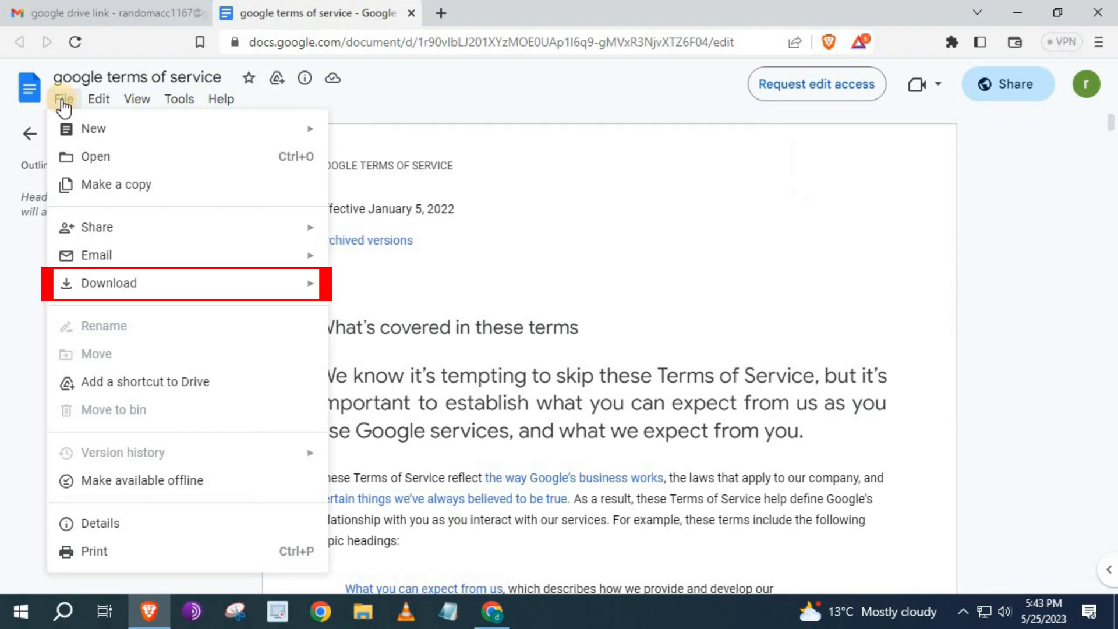
pyautogui.click(108, 282)
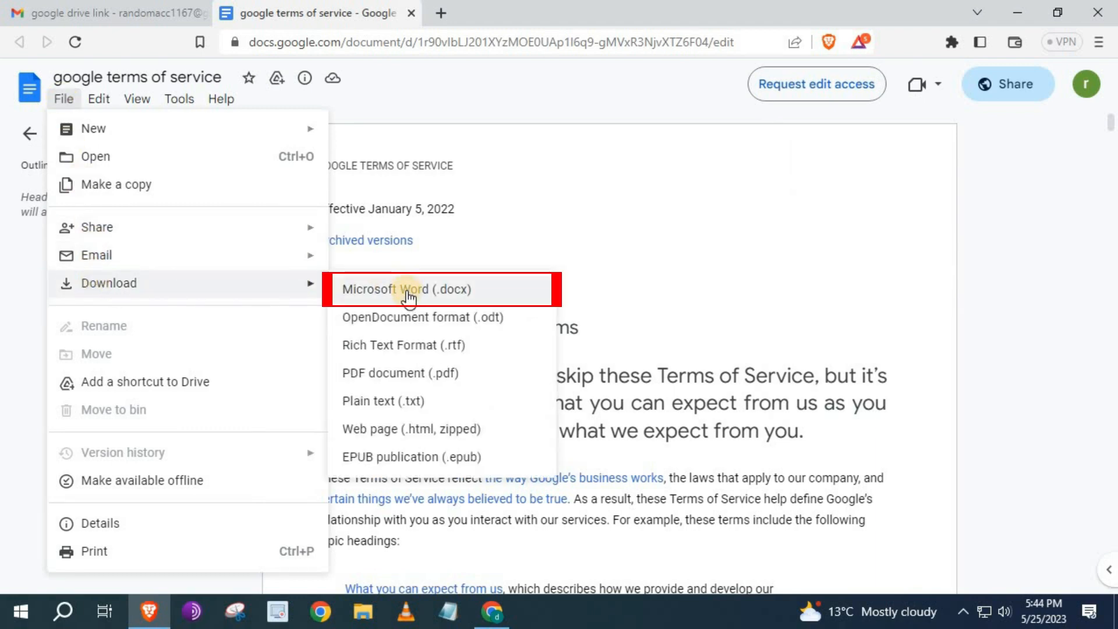
pyautogui.click(409, 289)
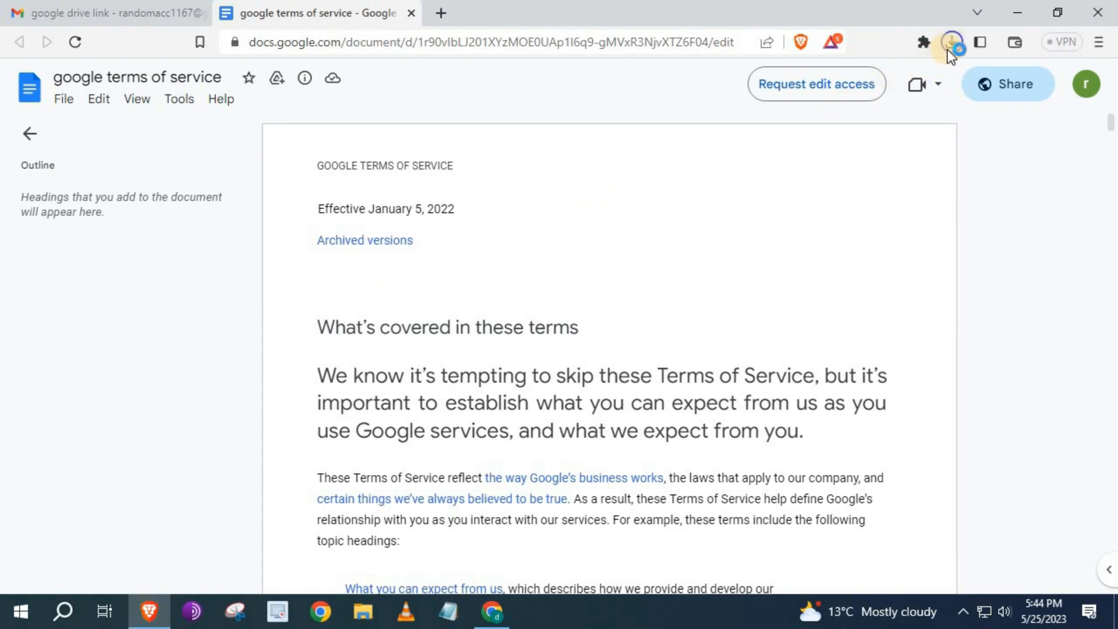
pyautogui.moveTo(952, 43)
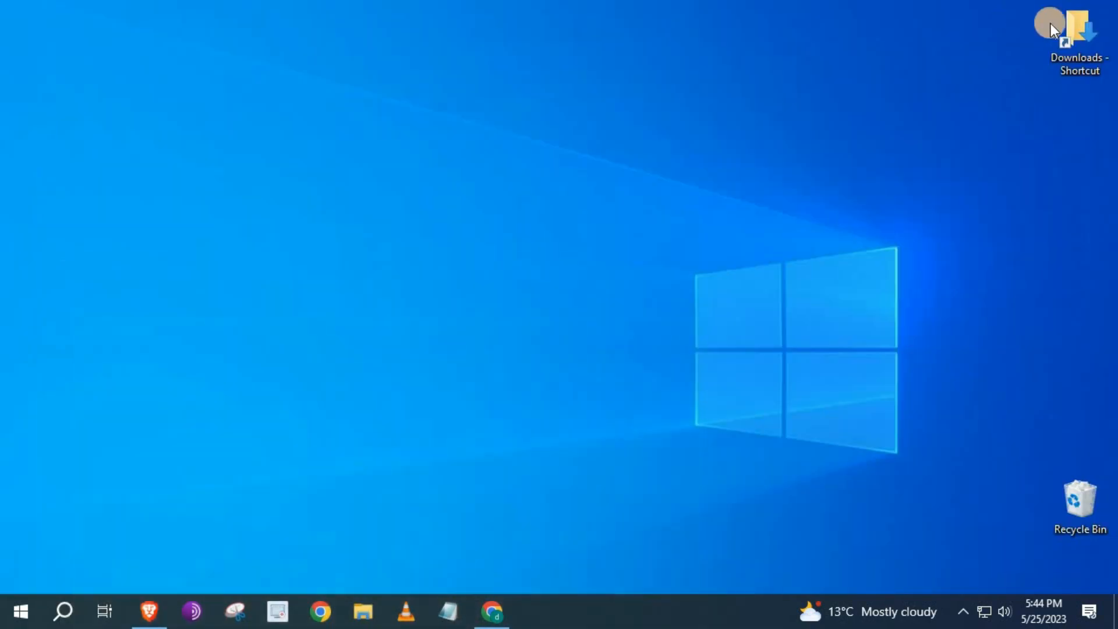
# - Open the Downloads folder to reach the google terms of service .docx file
pyautogui.doubleClick(1080, 28)
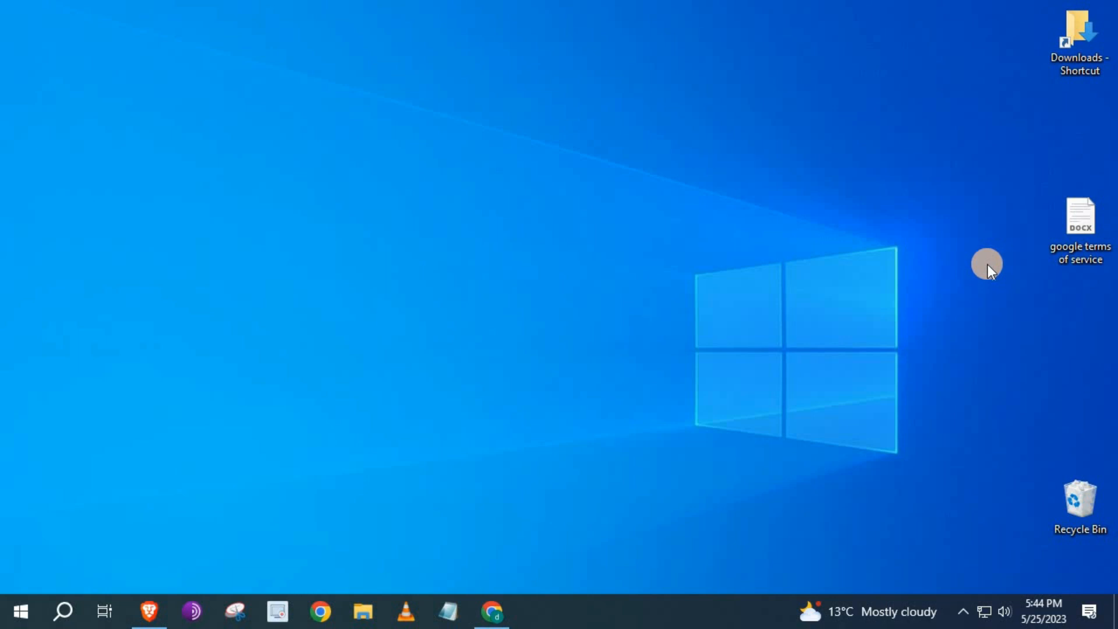
pyautogui.moveTo(987, 272)
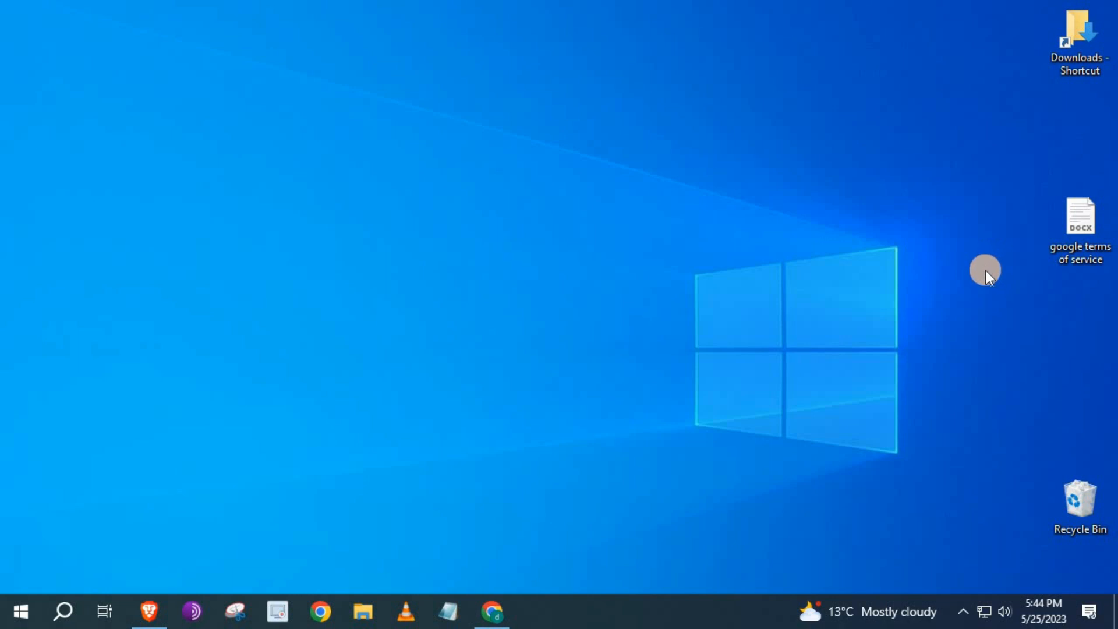